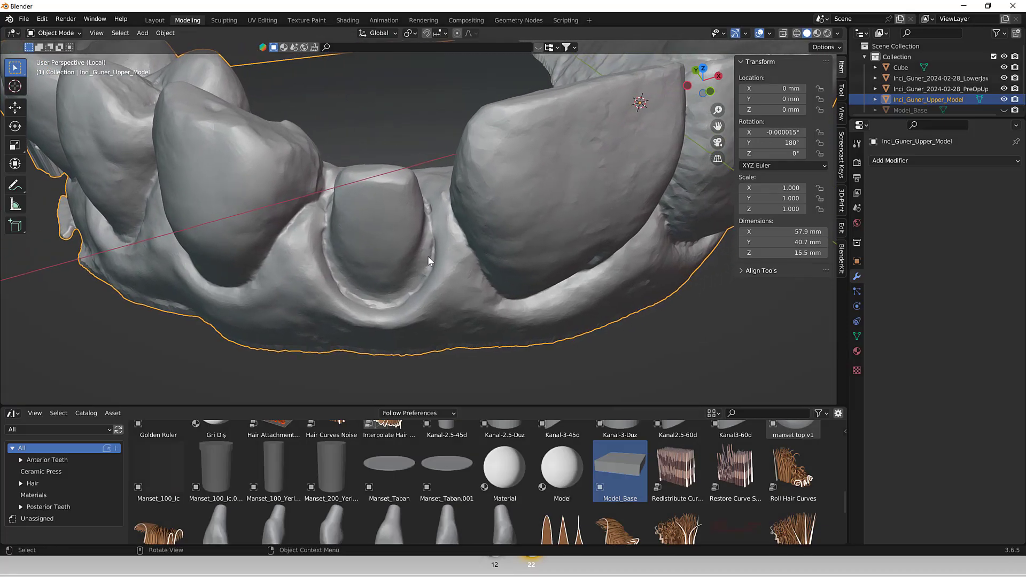
# Switch the upper jaw to Sculpt Mode and smooth along the gum rim around the tooth opening.
pyautogui.click(56, 33)
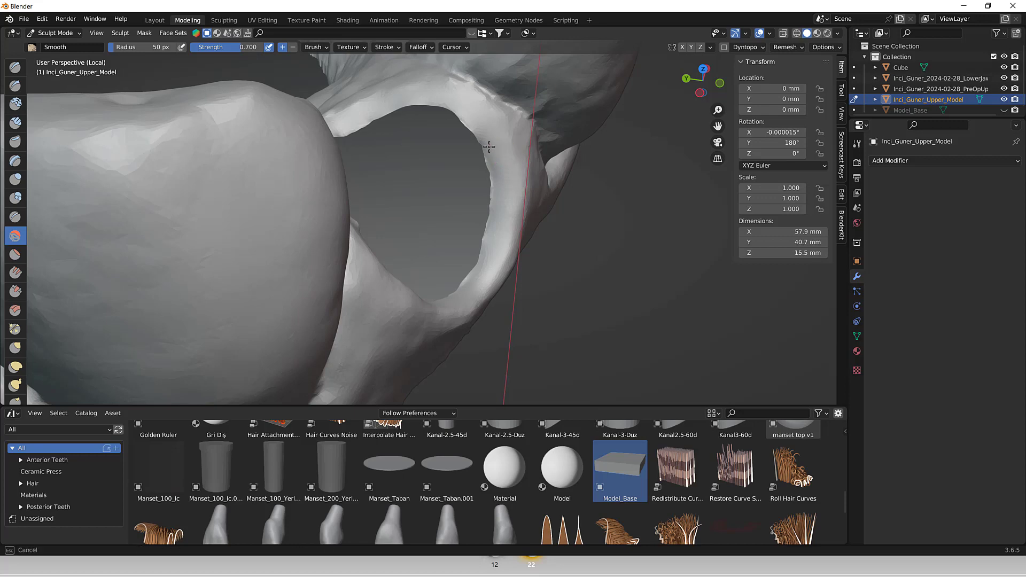
pyautogui.moveTo(479, 111)
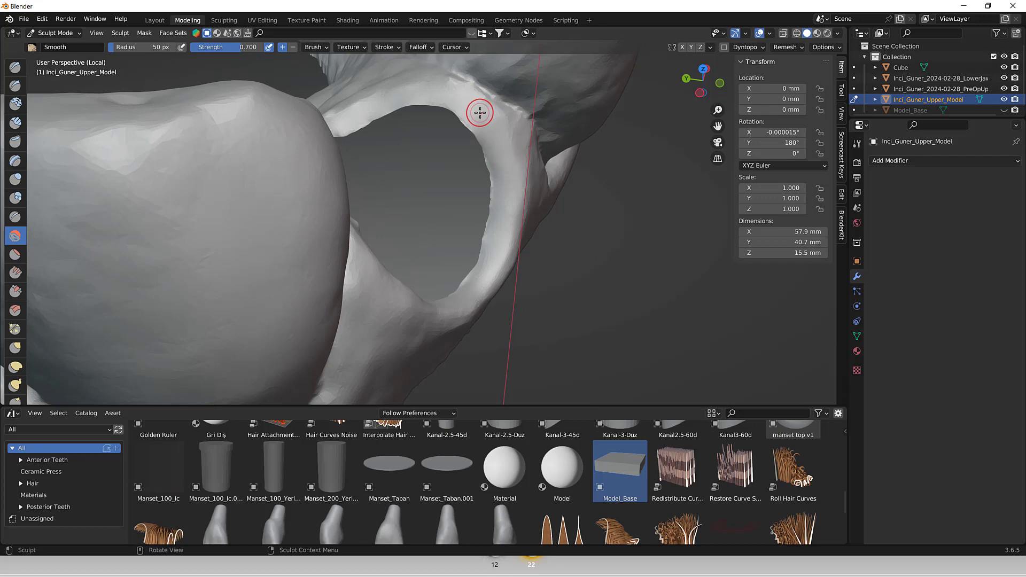
pyautogui.moveTo(404, 98)
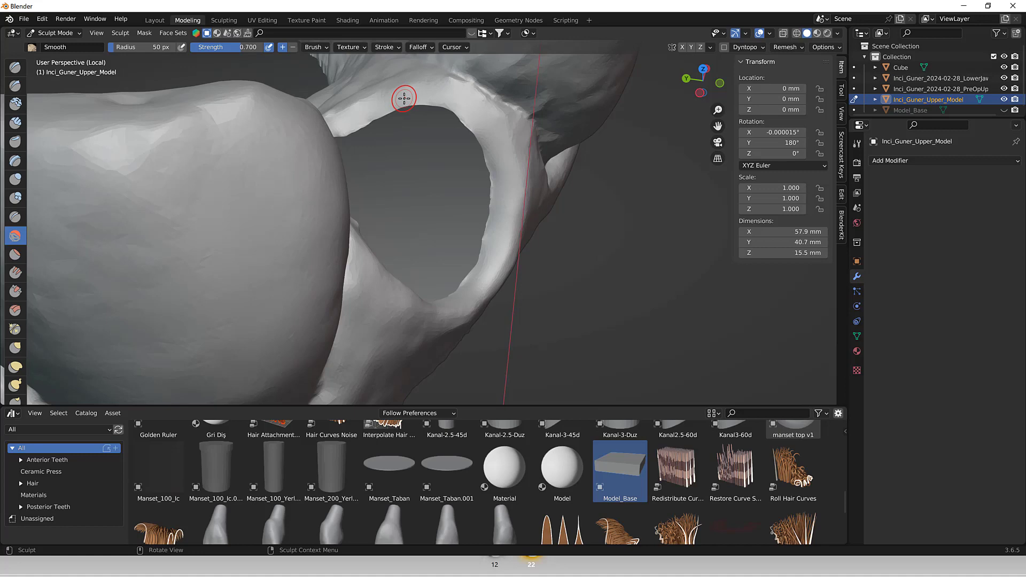
pyautogui.moveTo(479, 247)
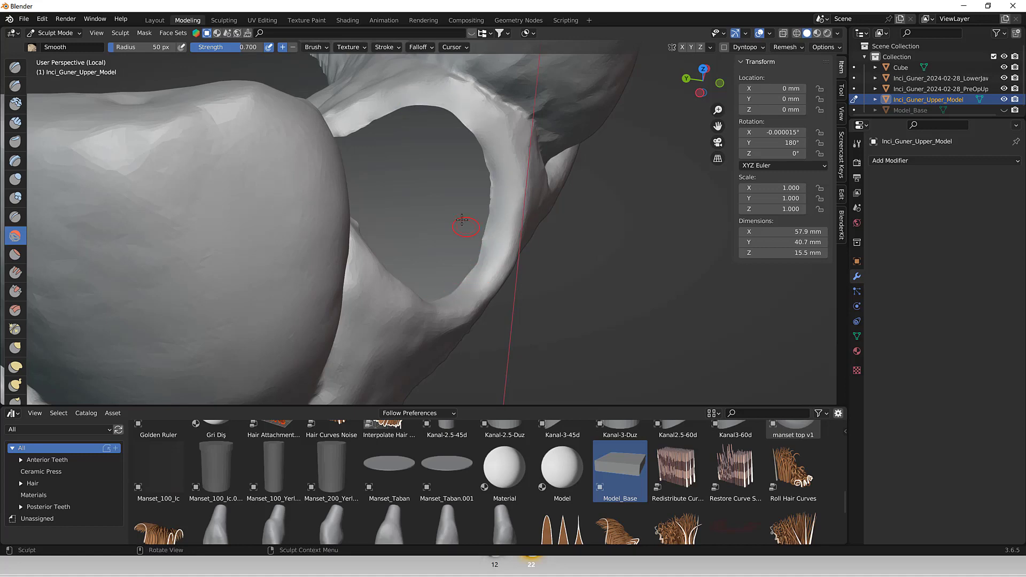
pyautogui.moveTo(464, 225); pyautogui.dragTo(262, 154)
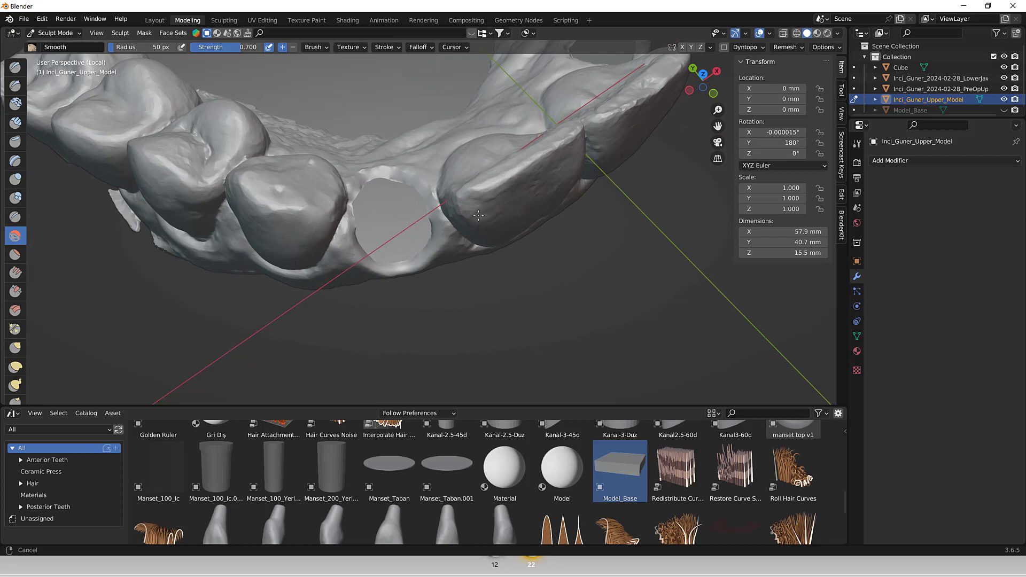
# Orbit in close to the tooth opening to keep smoothing the margin.
pyautogui.moveTo(479, 216); pyautogui.dragTo(321, 230)
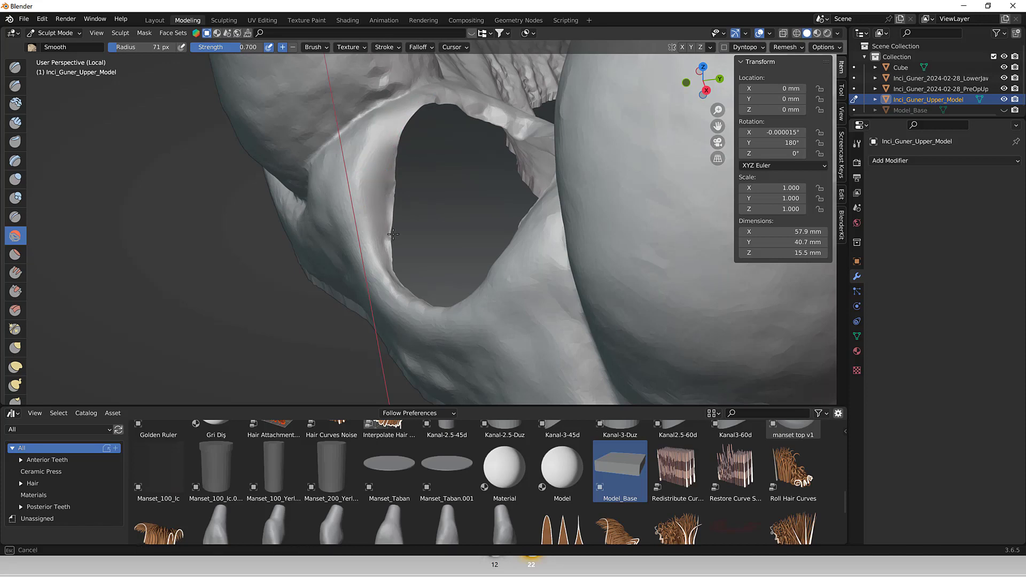
pyautogui.moveTo(393, 236); pyautogui.dragTo(466, 235)
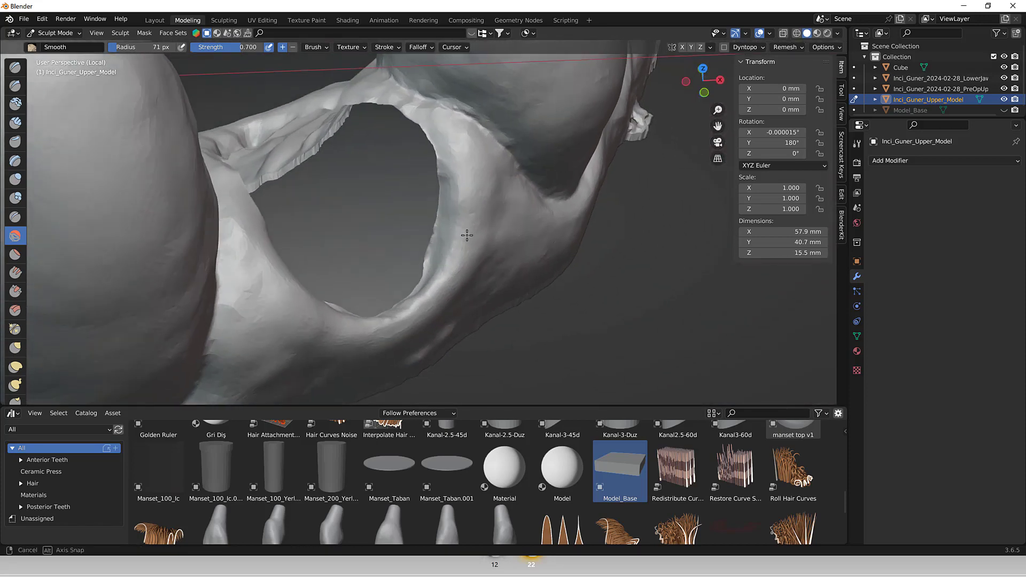
pyautogui.moveTo(466, 235); pyautogui.dragTo(417, 259)
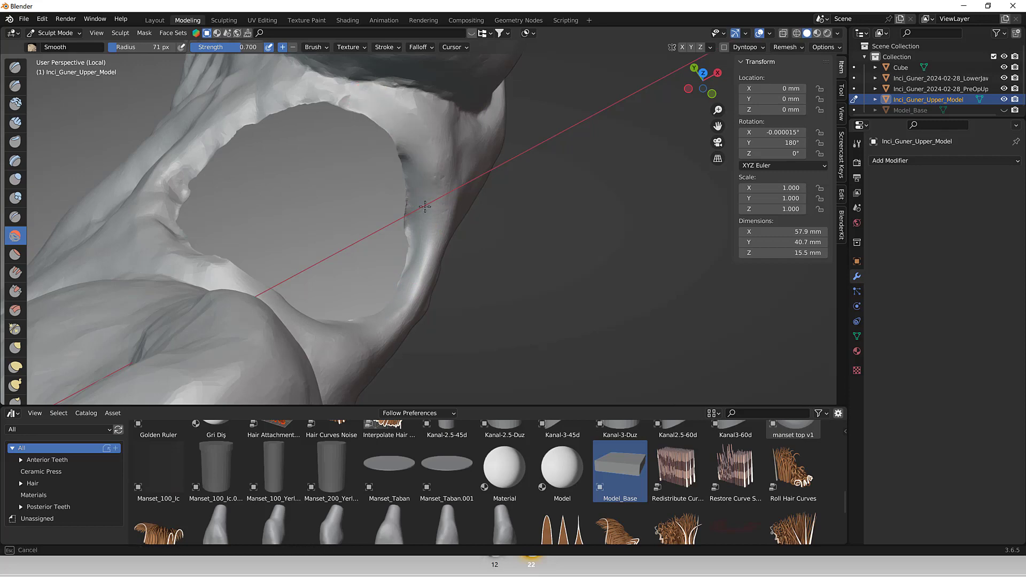
pyautogui.moveTo(426, 207); pyautogui.dragTo(472, 254)
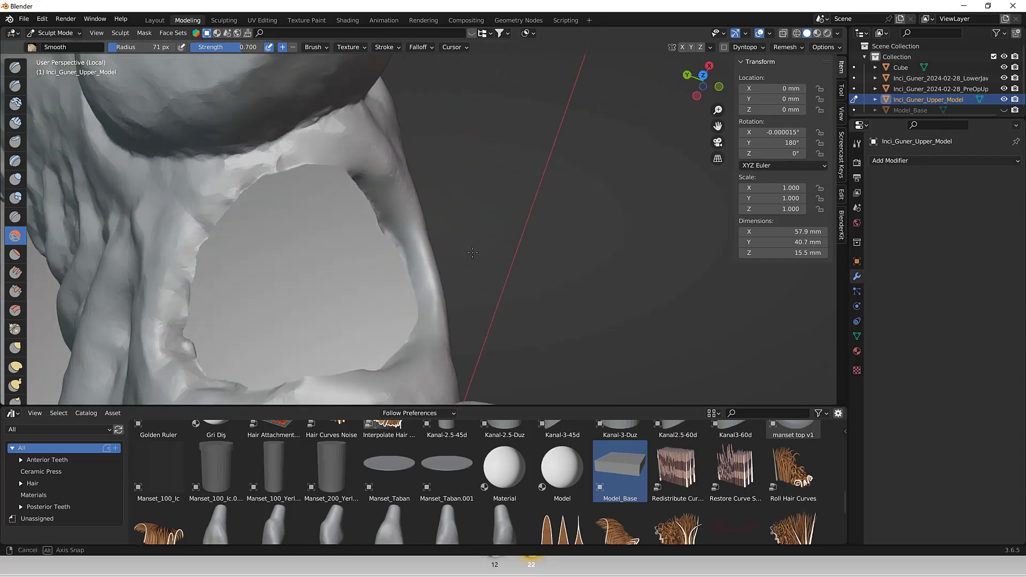
pyautogui.moveTo(471, 253); pyautogui.dragTo(432, 303)
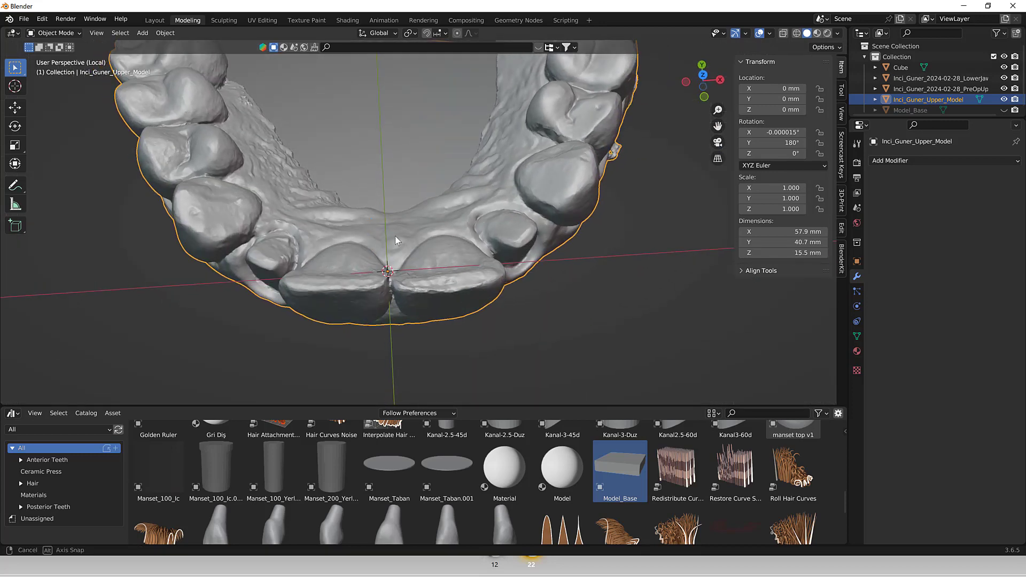
# Orbit the smoothed upper arch in Object Mode to view it from an angled side.
pyautogui.moveTo(392, 242); pyautogui.dragTo(412, 222)
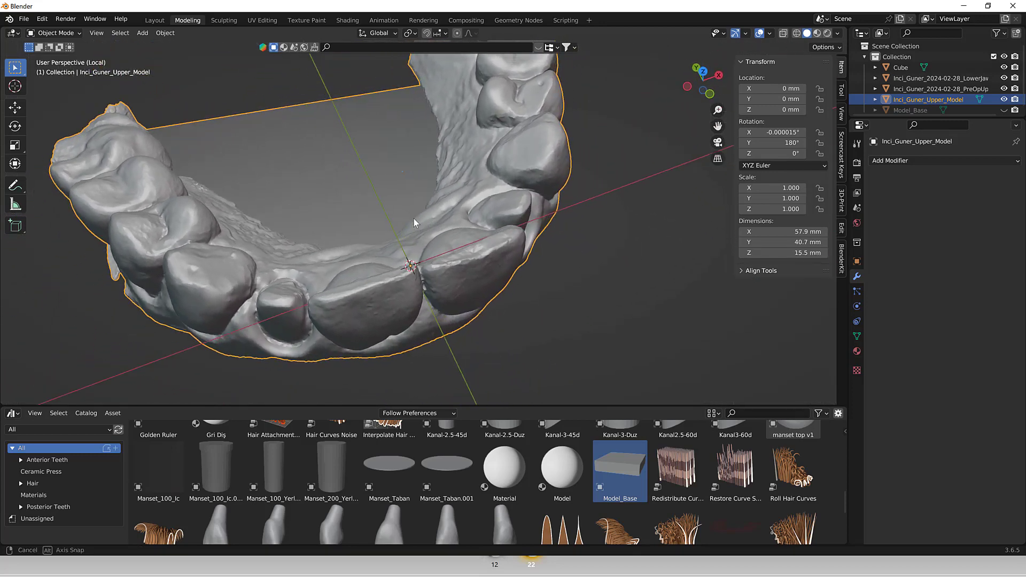